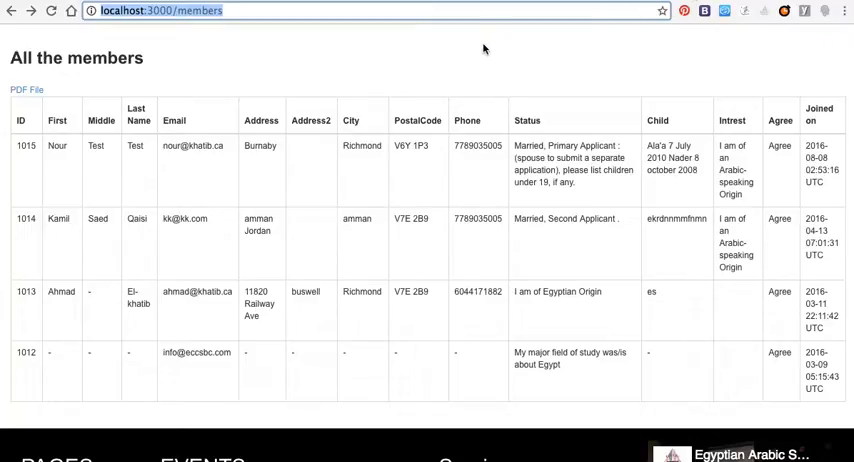
pyautogui.moveTo(388, 30)
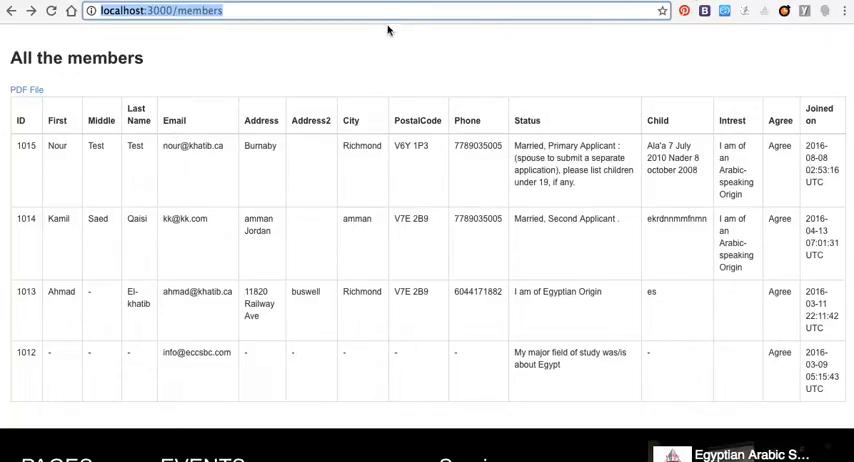
pyautogui.moveTo(400, 76)
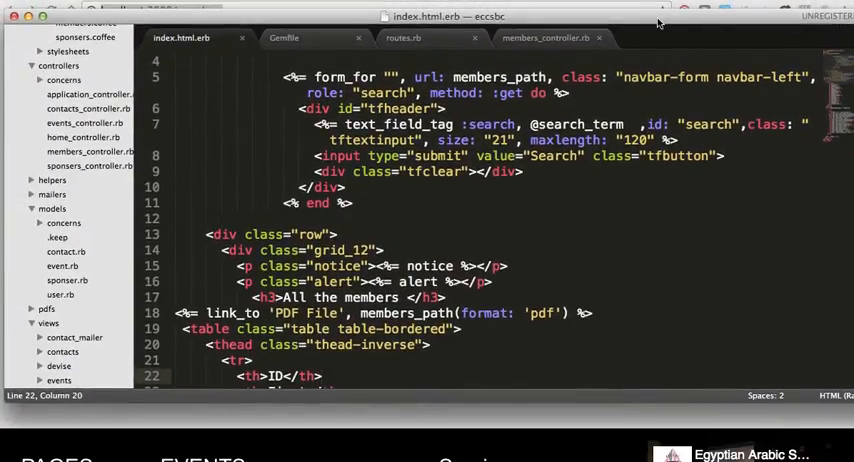
# Step: Add gem 'responders' at the bottom of the Gemfile
pyautogui.click(284, 38)
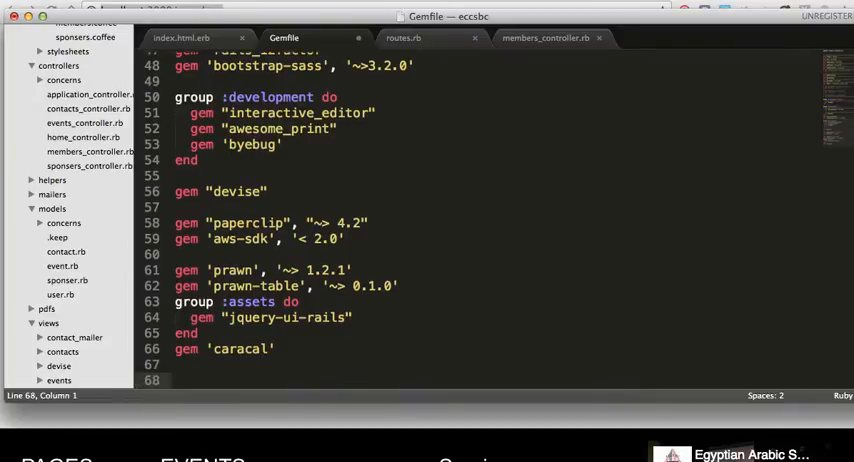
pyautogui.write("gem 'r")
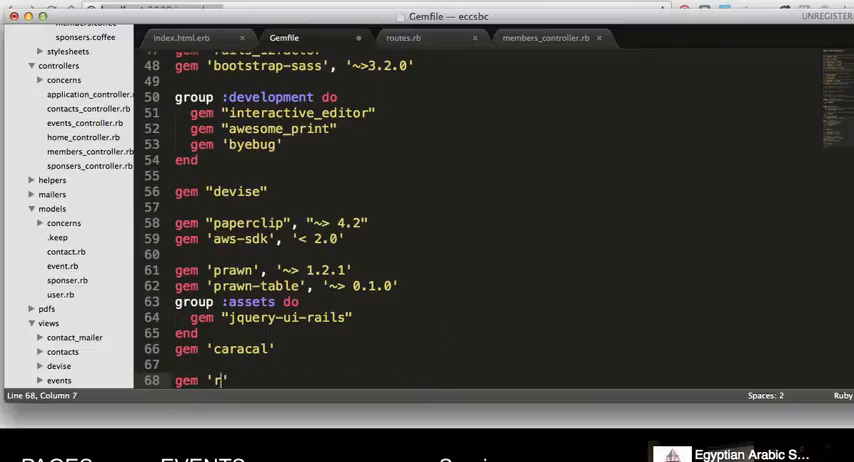
pyautogui.write('esp')
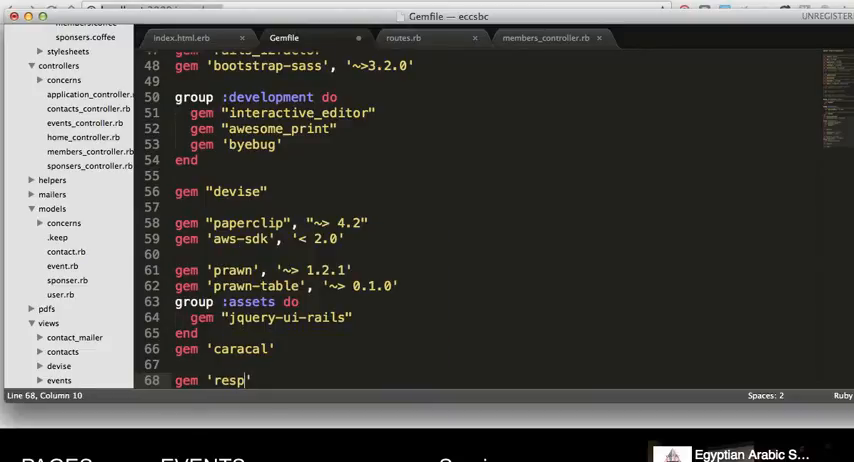
pyautogui.write('on')
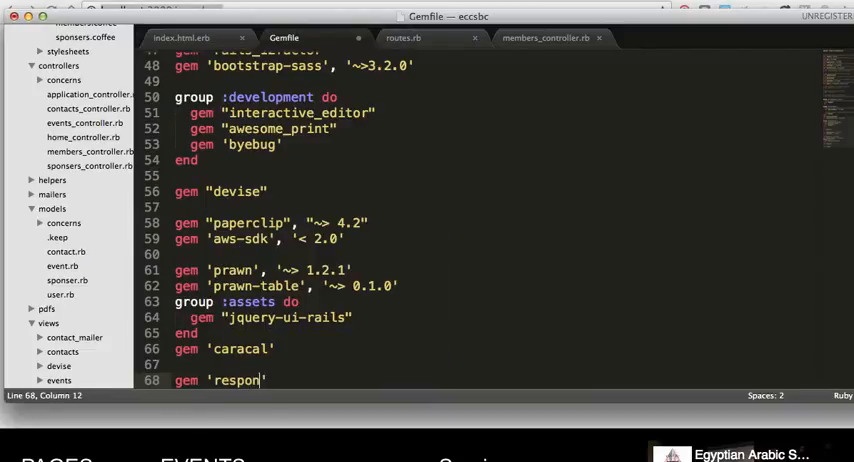
pyautogui.write("ders'")
pyautogui.write('gem')
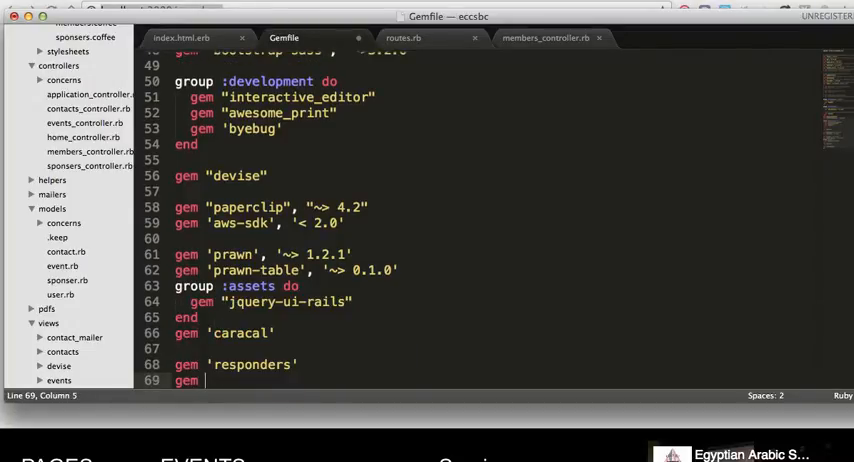
# Step: Add gem 'htmltoword' pinned to '~> 0.5.1' below it
pyautogui.write("'html'")
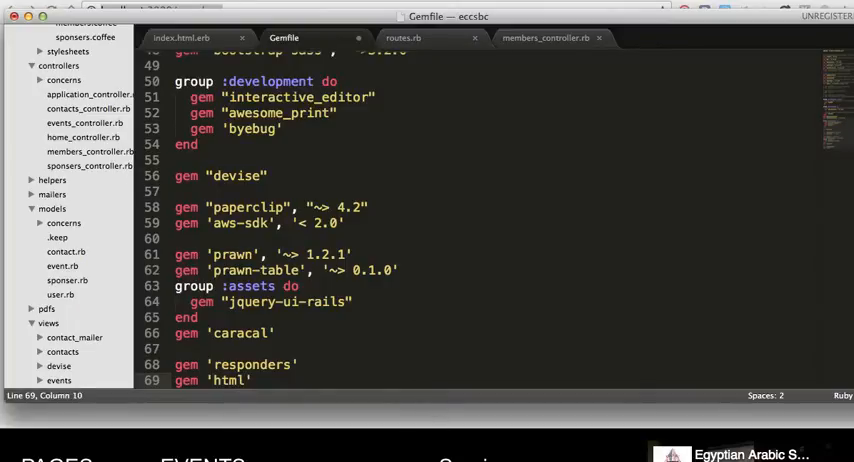
pyautogui.write('tower')
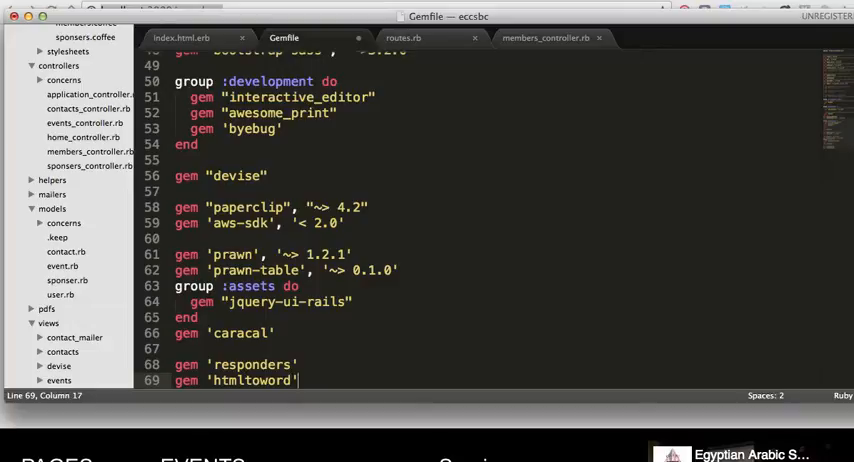
pyautogui.write(',')
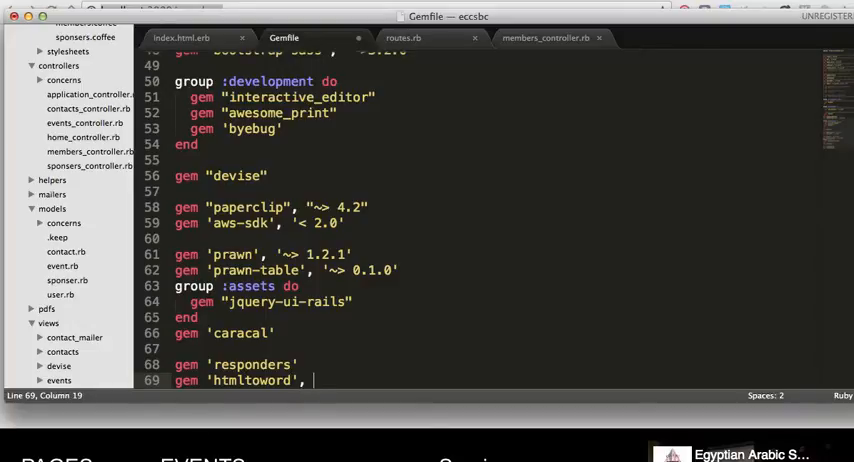
pyautogui.write("''")
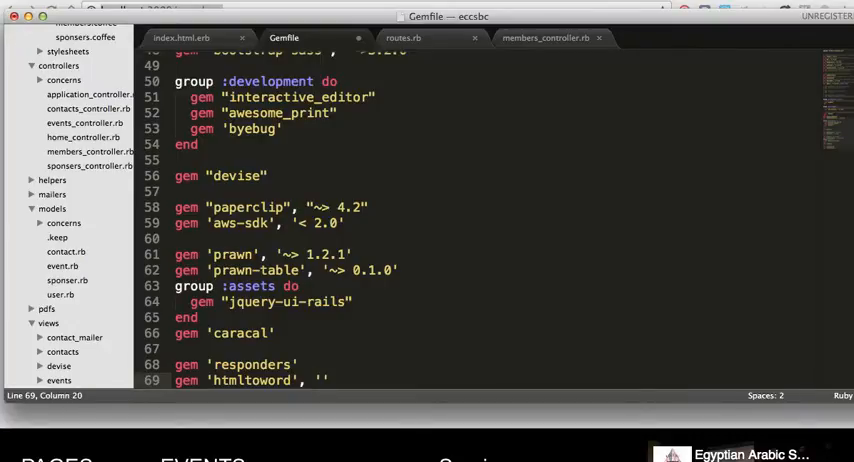
pyautogui.write('~> 0.5.1')
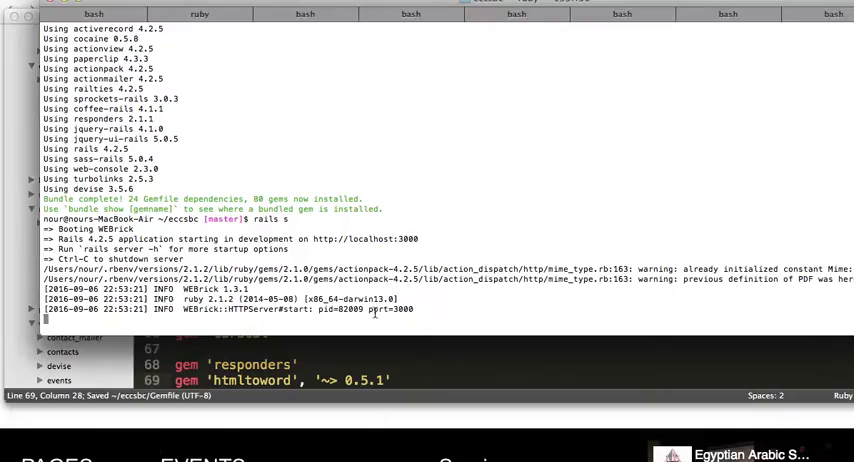
# Step: Stop the Rails server, run bundle install, and begin restarting with rails s
pyautogui.press('ctrl+c')
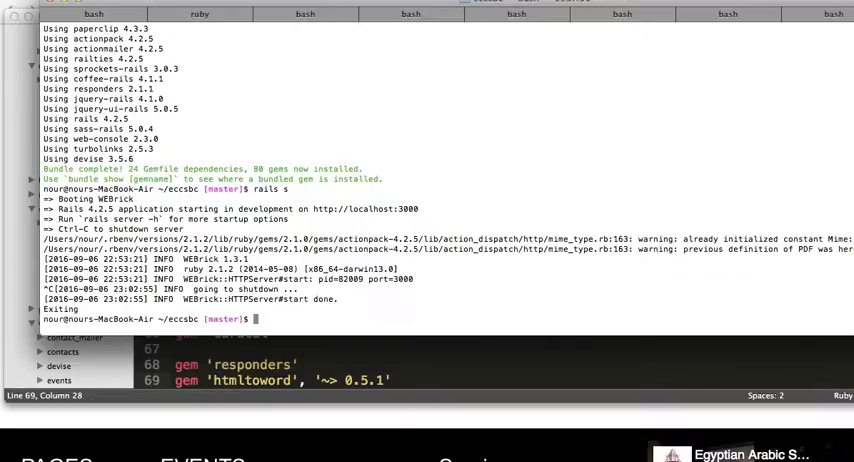
pyautogui.write('bundle install')
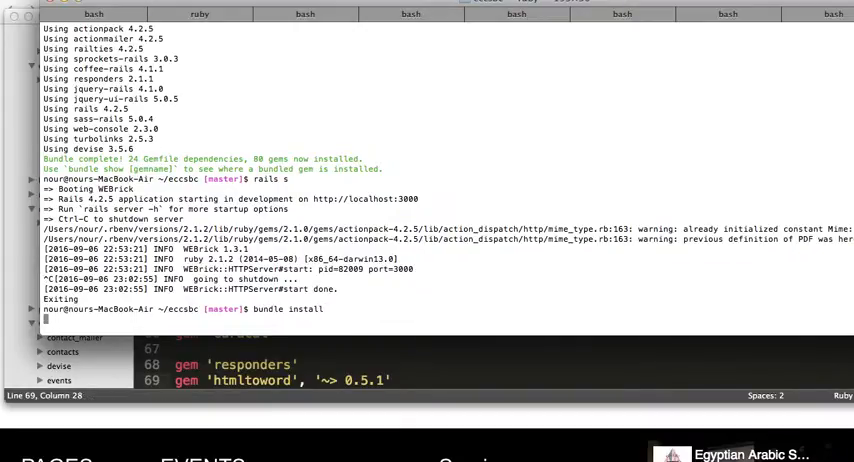
pyautogui.press('Return')
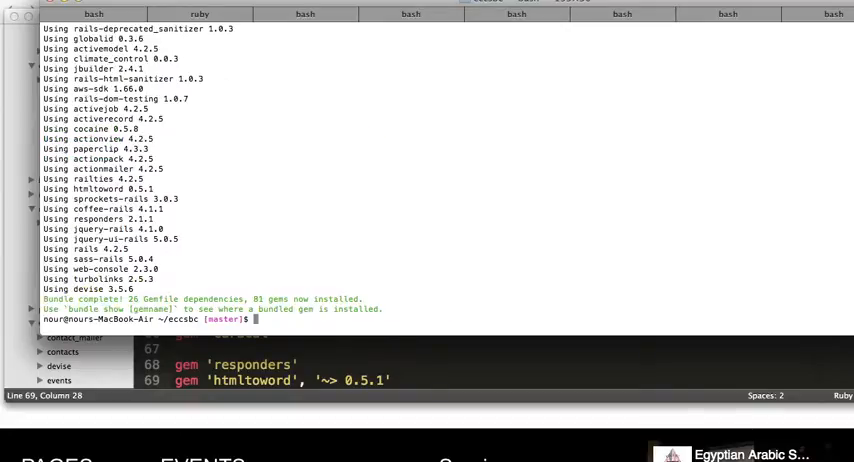
pyautogui.write('rails')
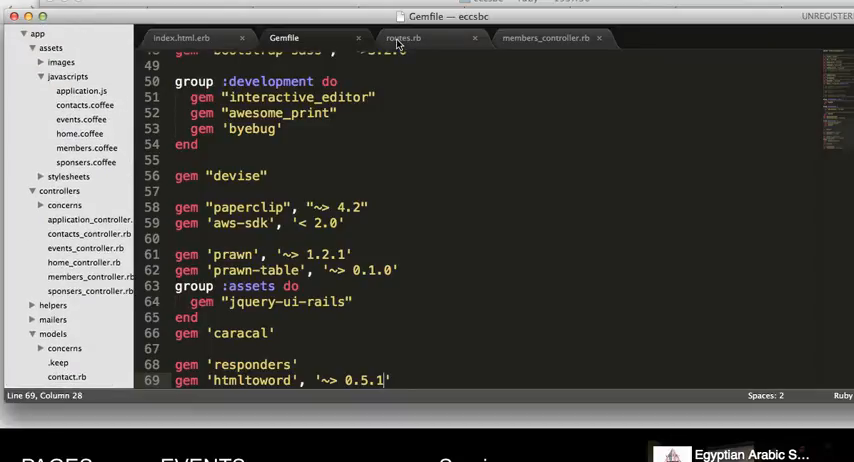
# Step: In routes.rb add get 'download' => 'members#download'
pyautogui.click(404, 36)
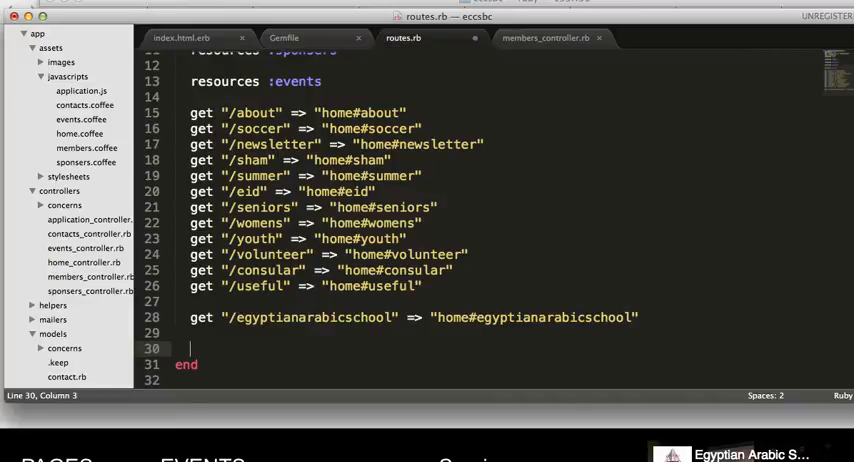
pyautogui.write('get')
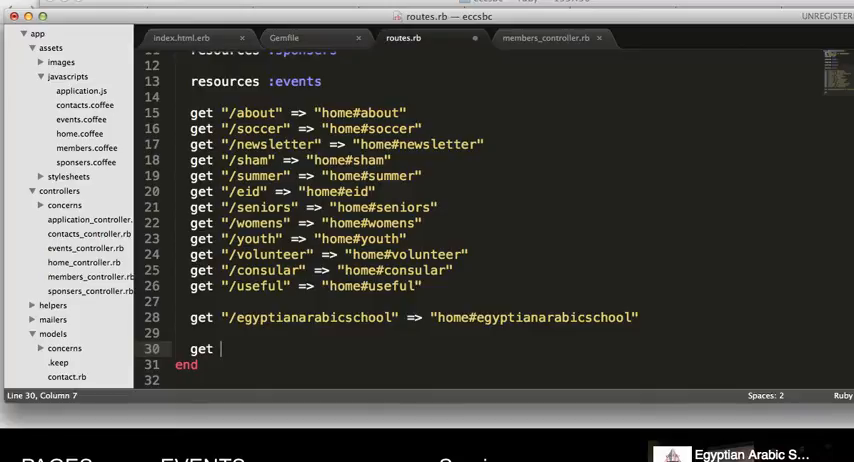
pyautogui.write("''")
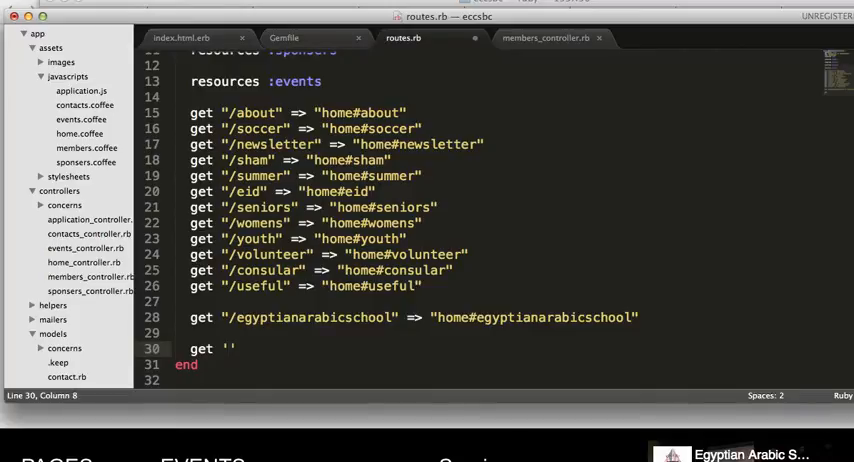
pyautogui.write('download')
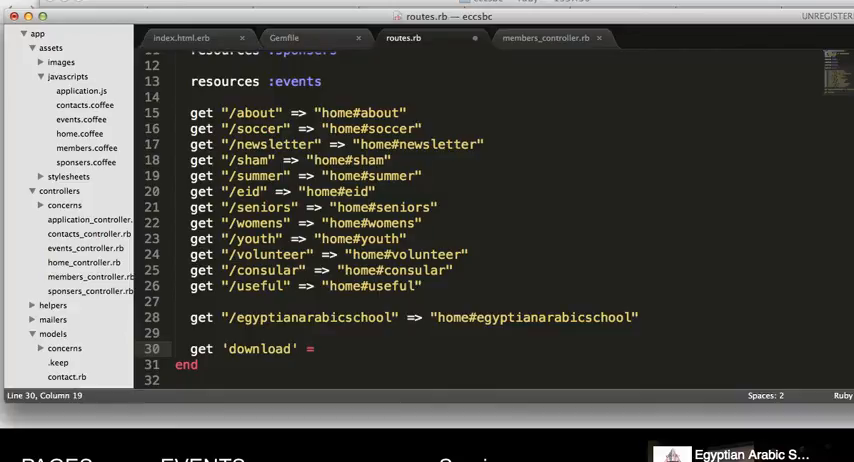
pyautogui.write("> ''")
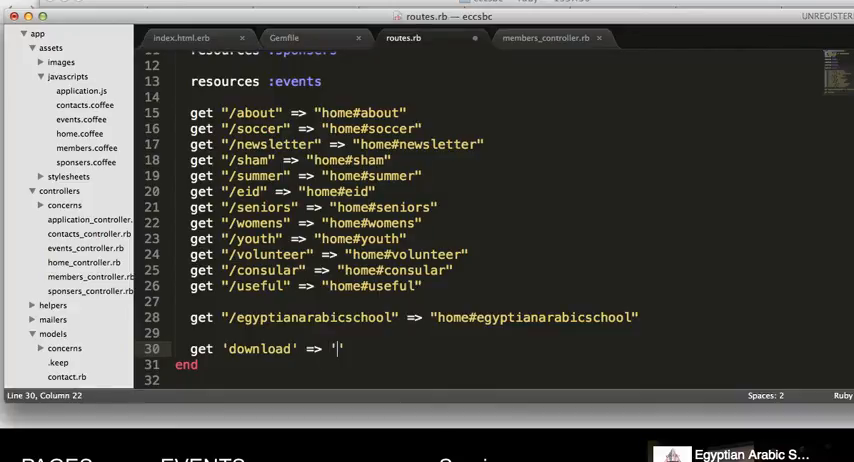
pyautogui.write('members')
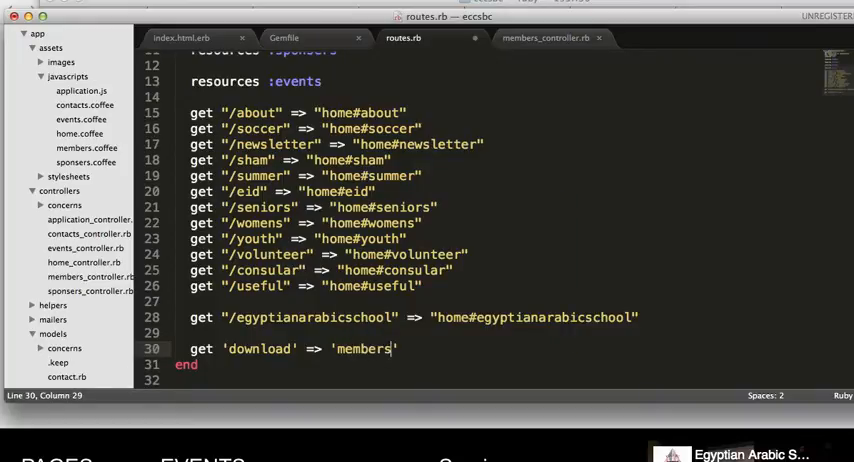
pyautogui.write('download')
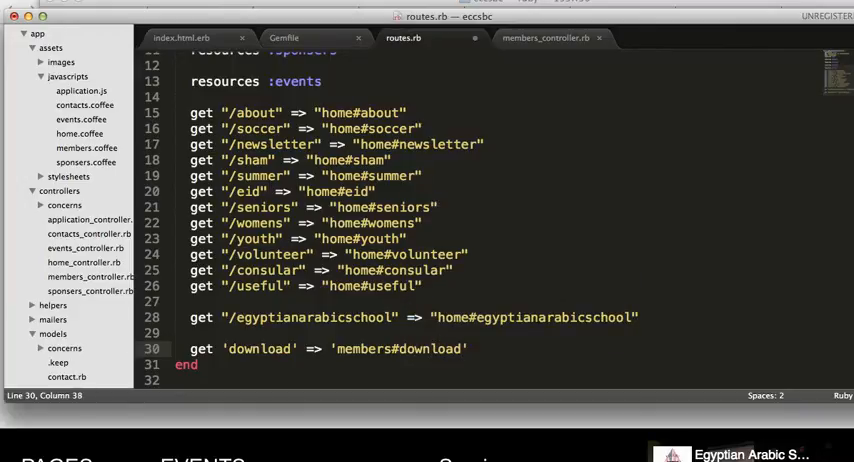
# Step: Append format: 'docx' to the download route and save routes.rb
pyautogui.write(', f')
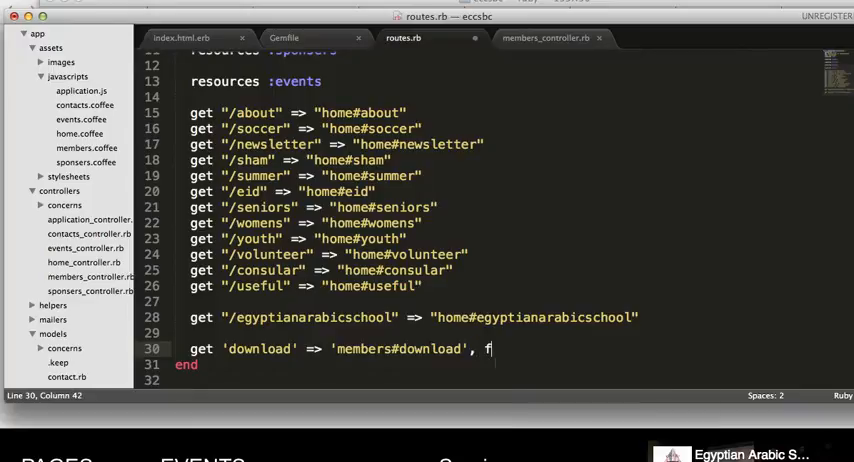
pyautogui.write('orma')
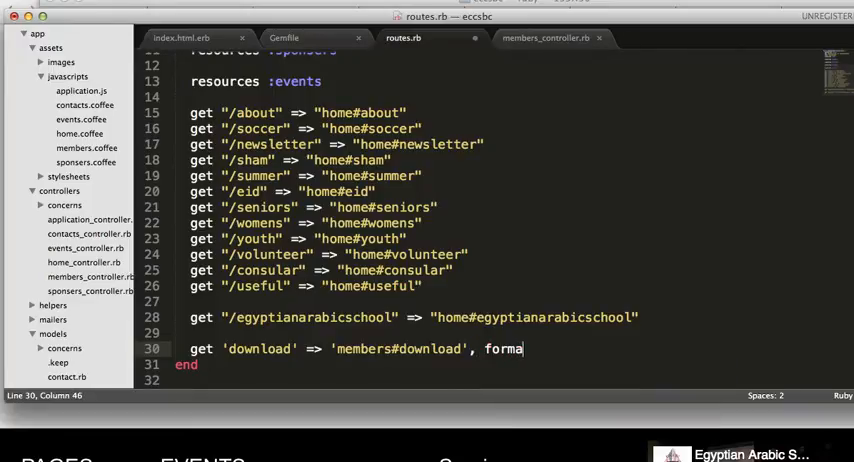
pyautogui.write('t')
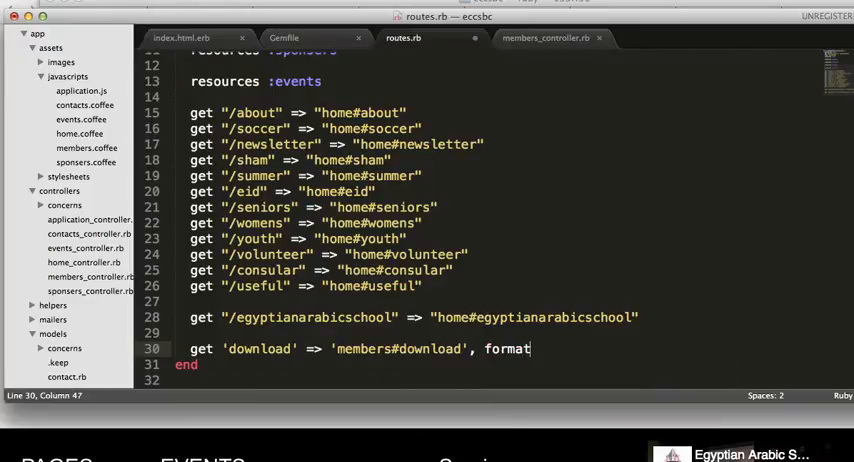
pyautogui.write(": 'd'")
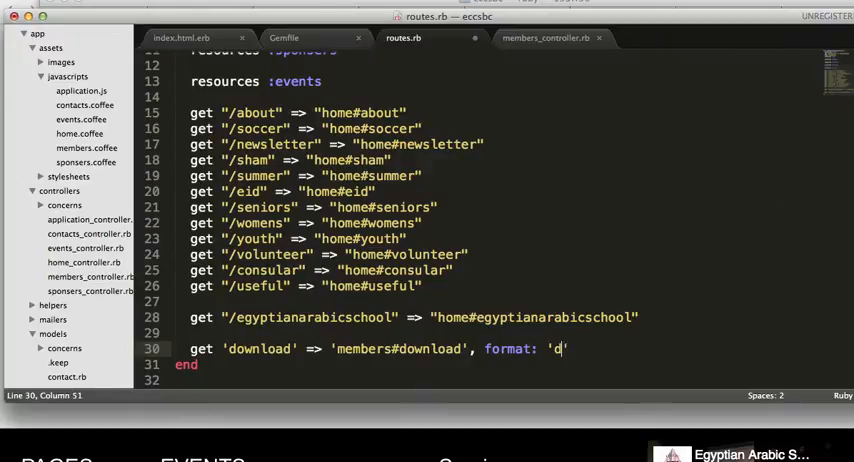
pyautogui.write('cx')
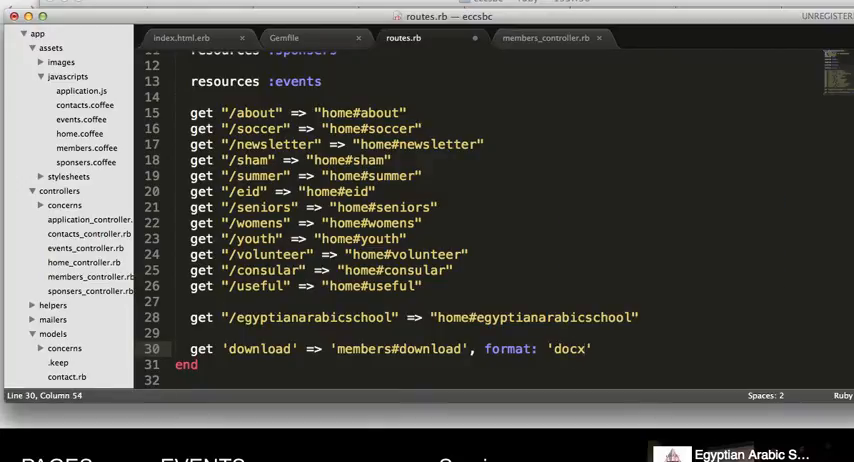
pyautogui.press('cmd+s')
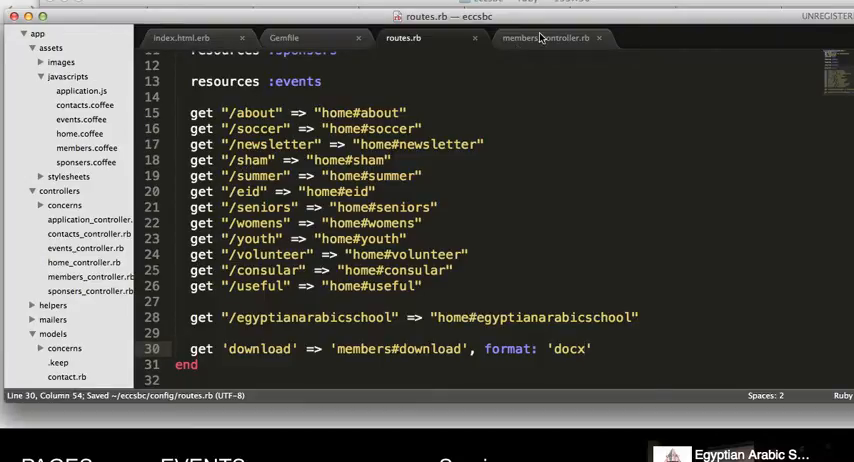
pyautogui.click(544, 38)
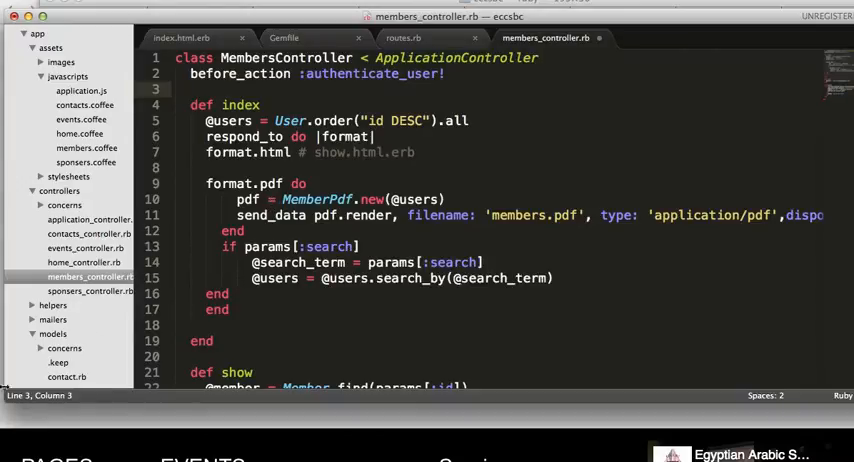
# Step: Add respond_to :docx and define a download action in the members controller
pyautogui.write('resp')
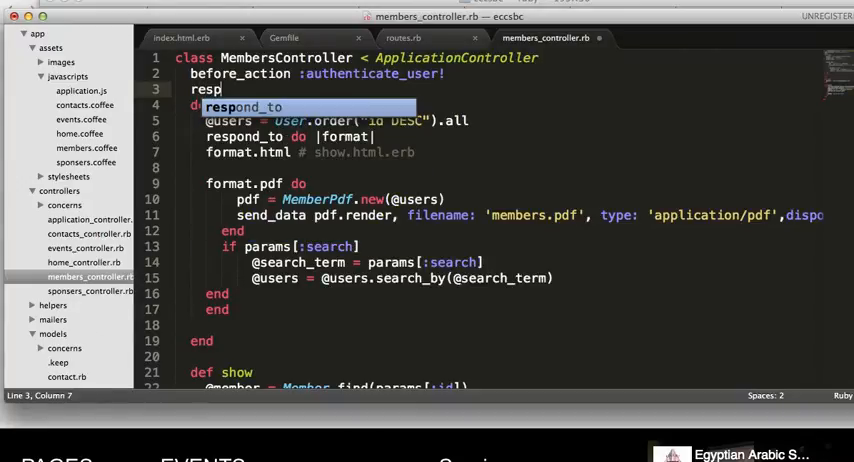
pyautogui.write('ond_to :')
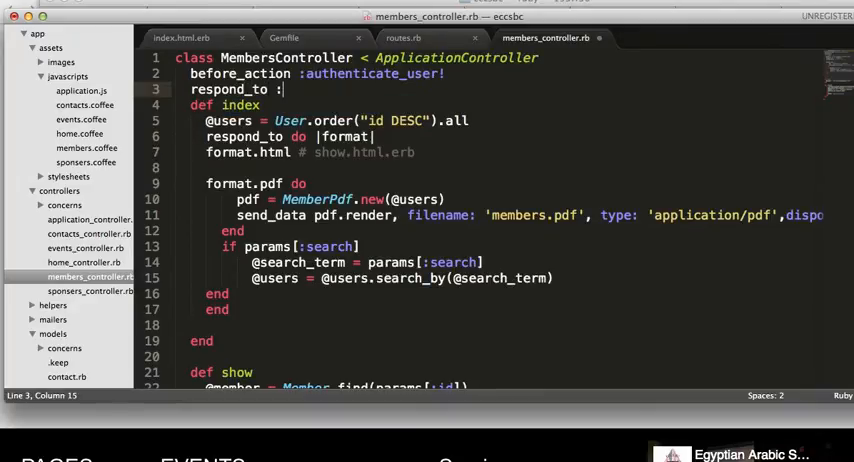
pyautogui.write('doc')
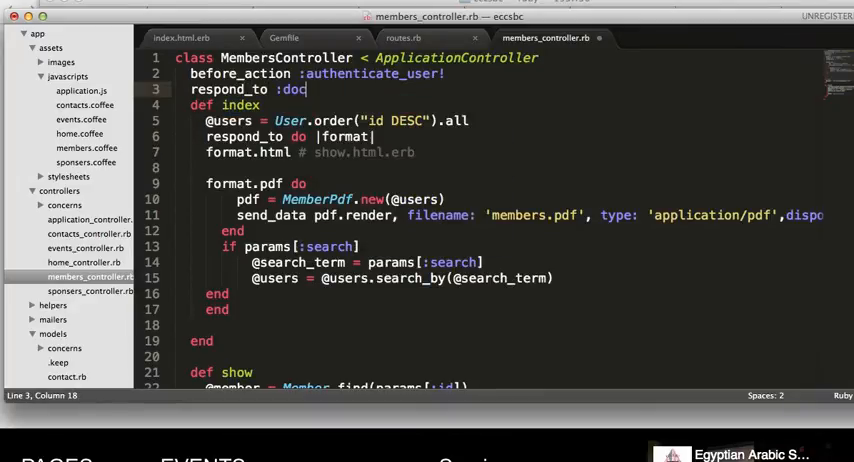
pyautogui.write('x')
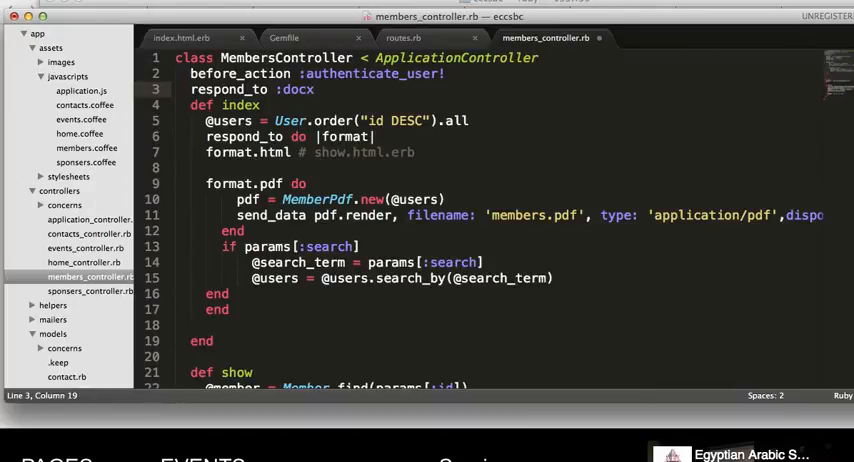
pyautogui.write('def')
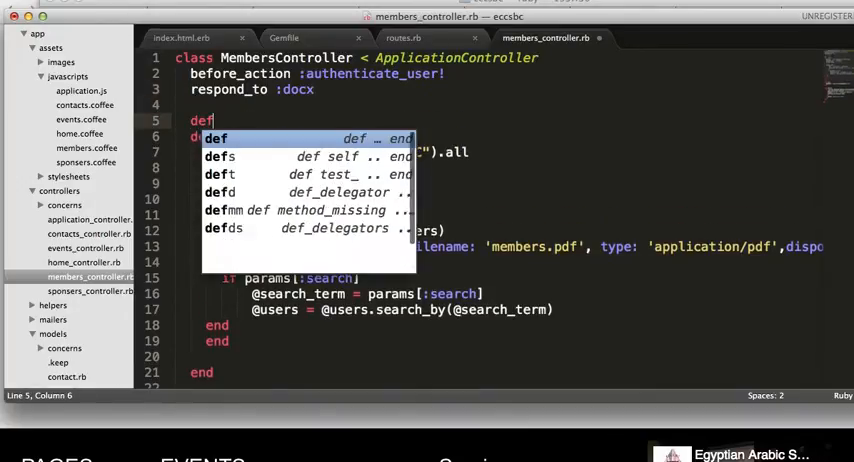
pyautogui.write('dow')
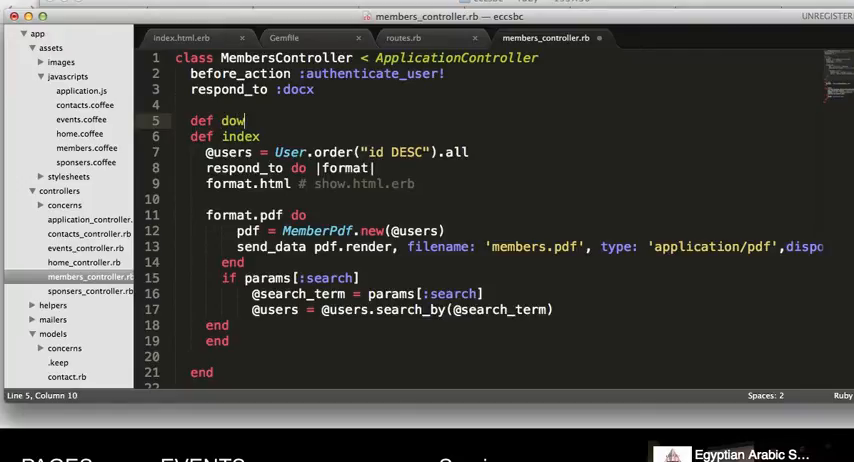
pyautogui.write('nload')
pyautogui.write('end')
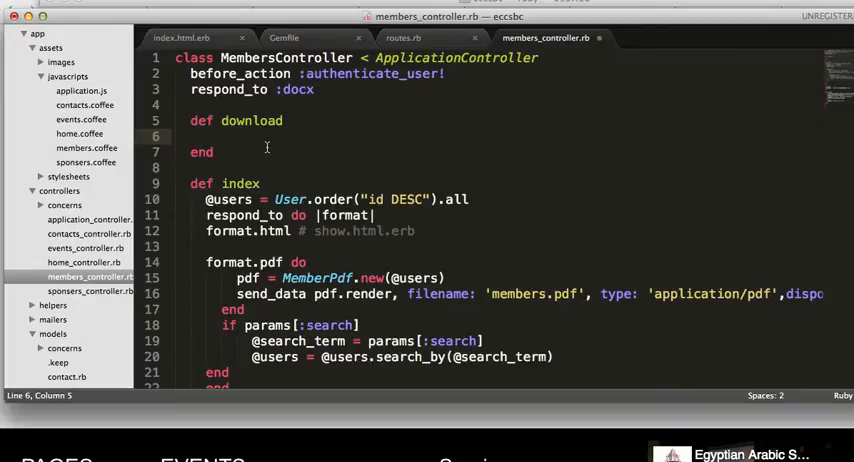
# Step: Inside download, add a respond_to block with a format.docx branch
pyautogui.write('respon')
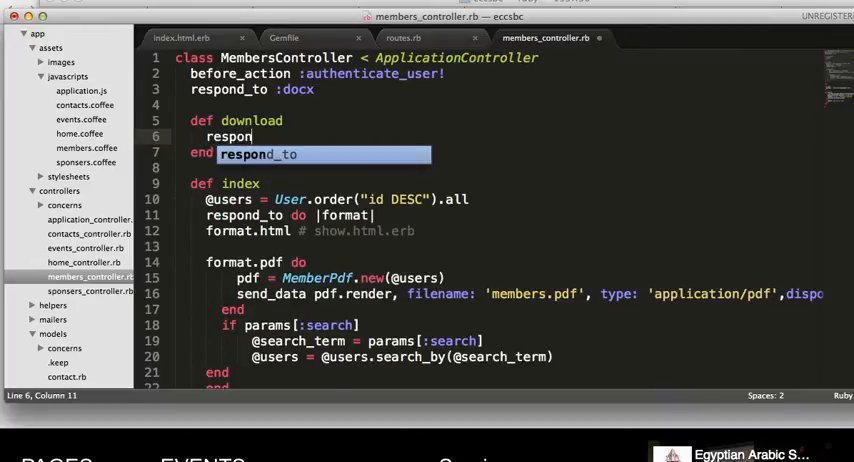
pyautogui.write('d_to do')
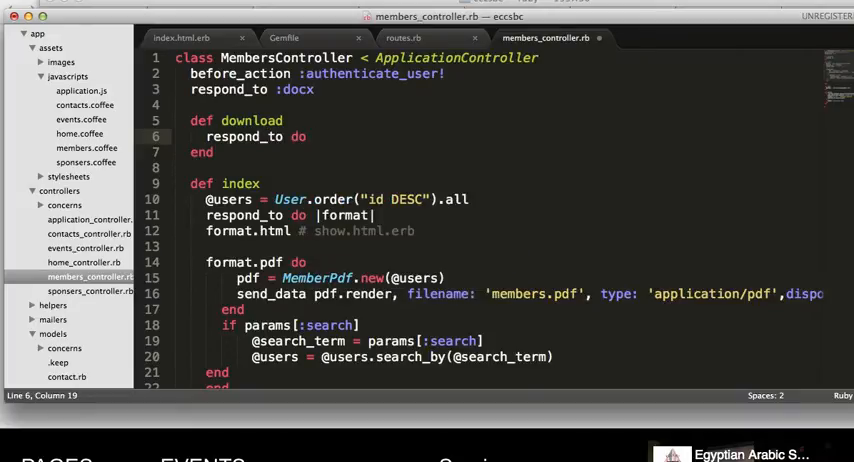
pyautogui.write('format|')
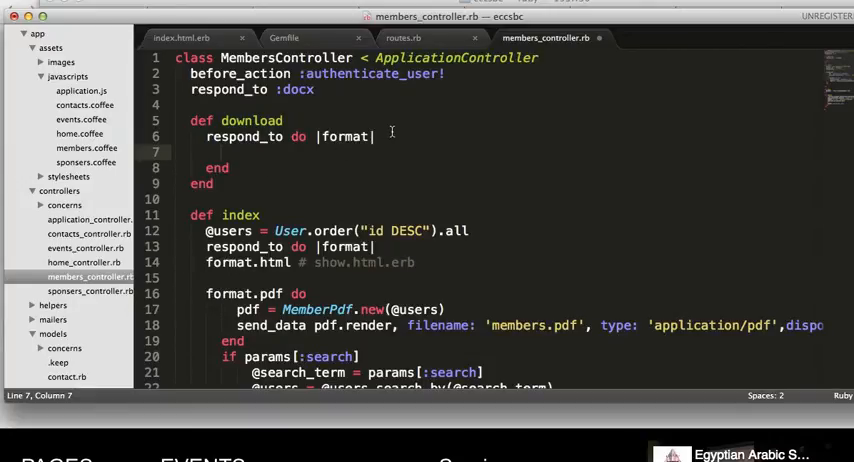
pyautogui.write('forma')
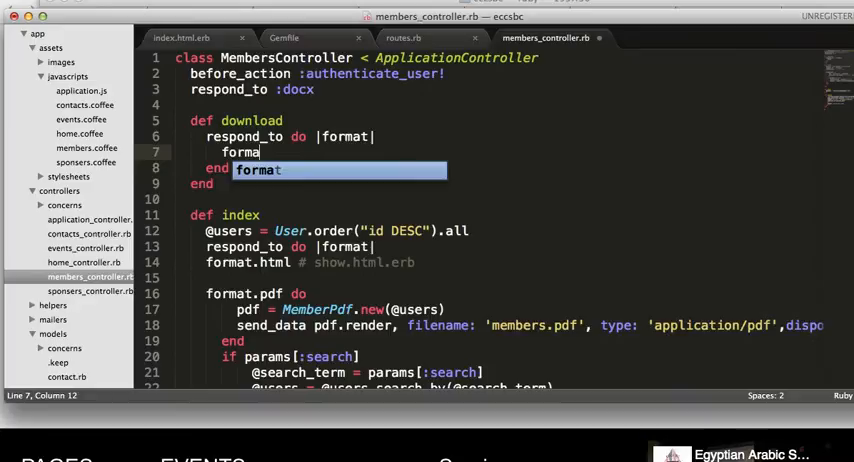
pyautogui.write('t.')
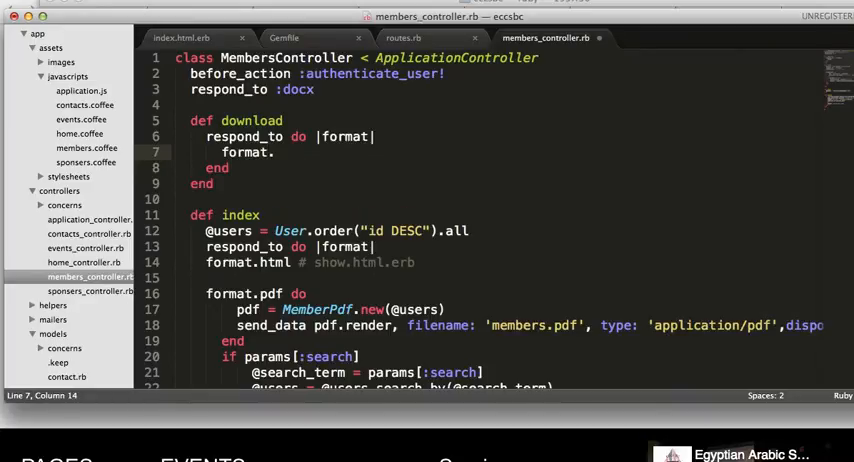
pyautogui.write('do')
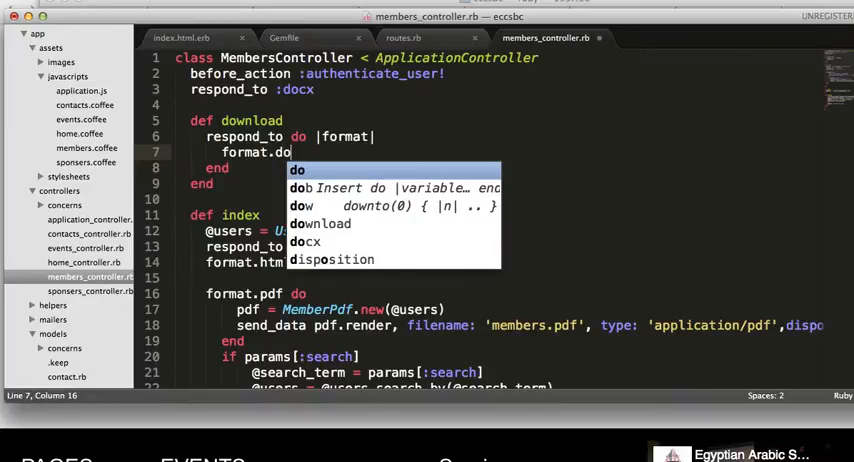
pyautogui.write('cx do')
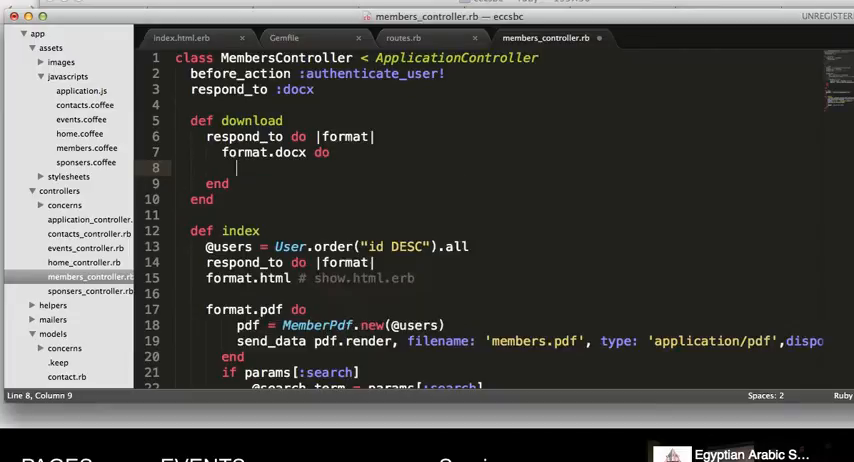
# Step: Render docx 'download' with filename 'members.docx' and save the controller
pyautogui.write('render')
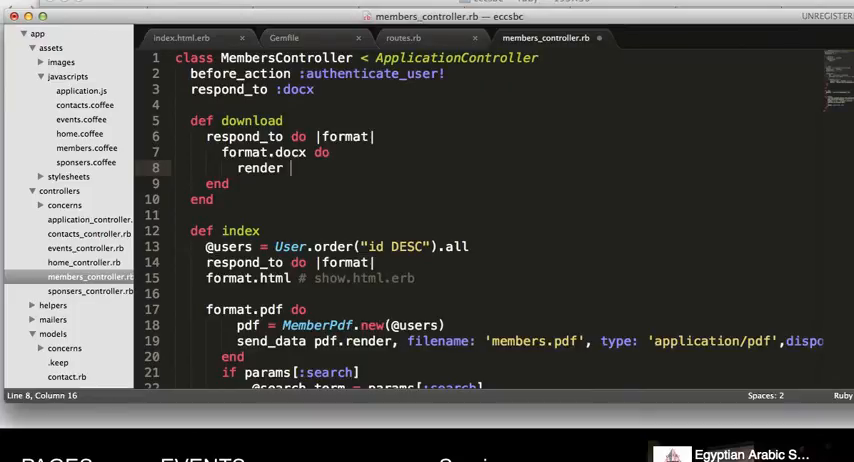
pyautogui.write('do')
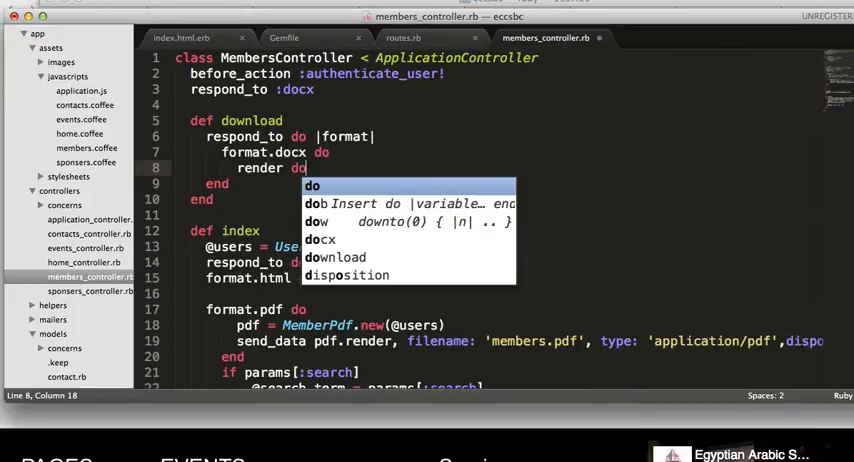
pyautogui.write("cx: '")
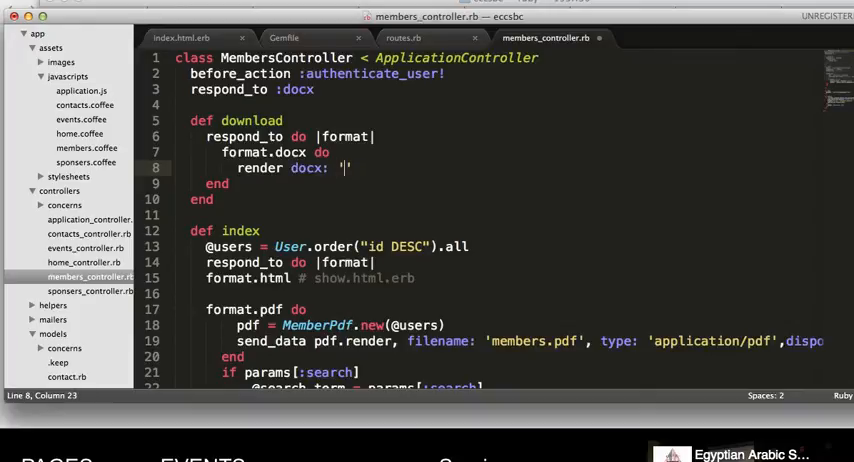
pyautogui.write('download')
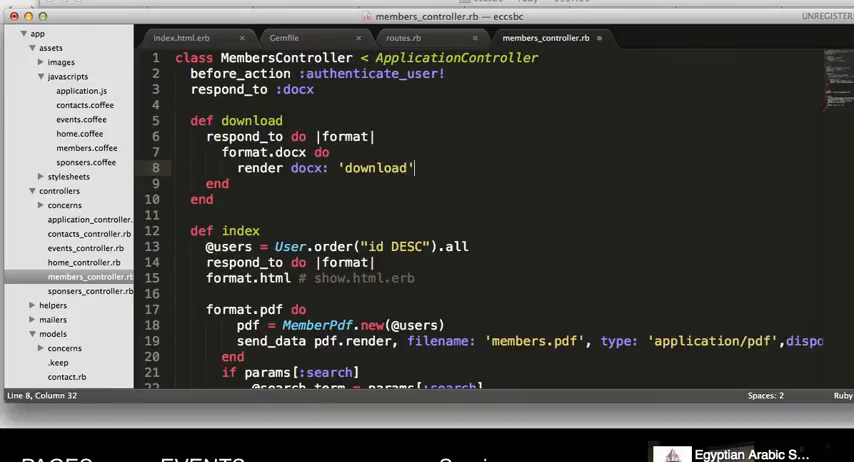
pyautogui.write(',')
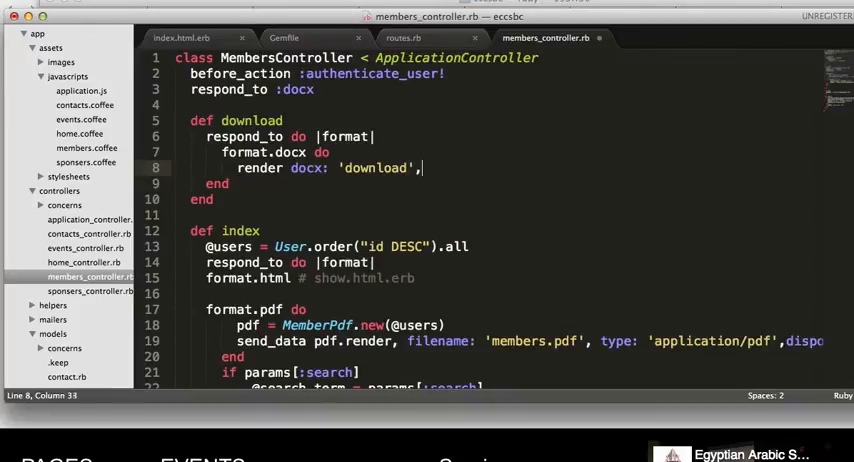
pyautogui.write("filename: '")
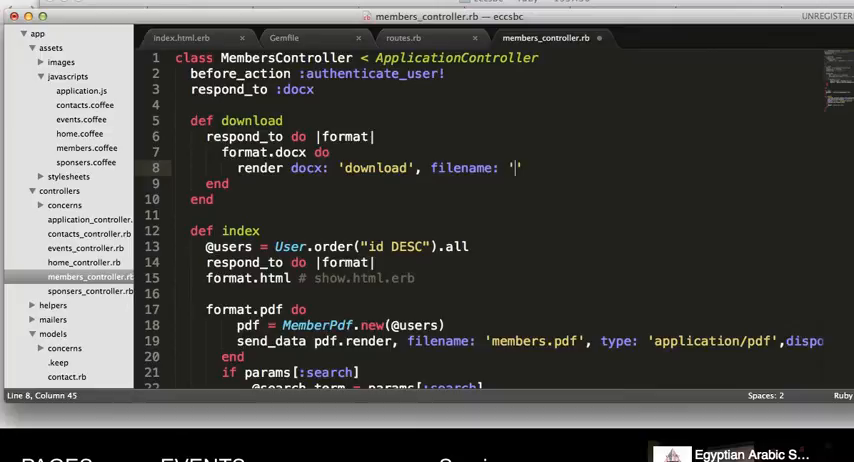
pyautogui.write('members')
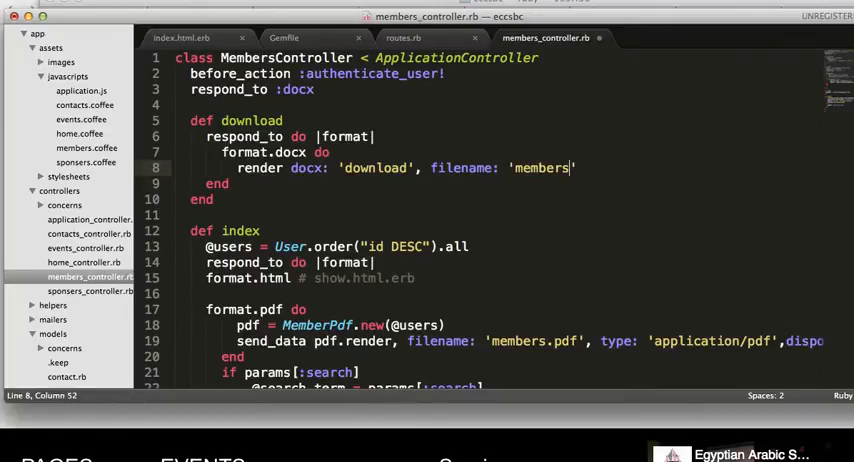
pyautogui.write('.dox')
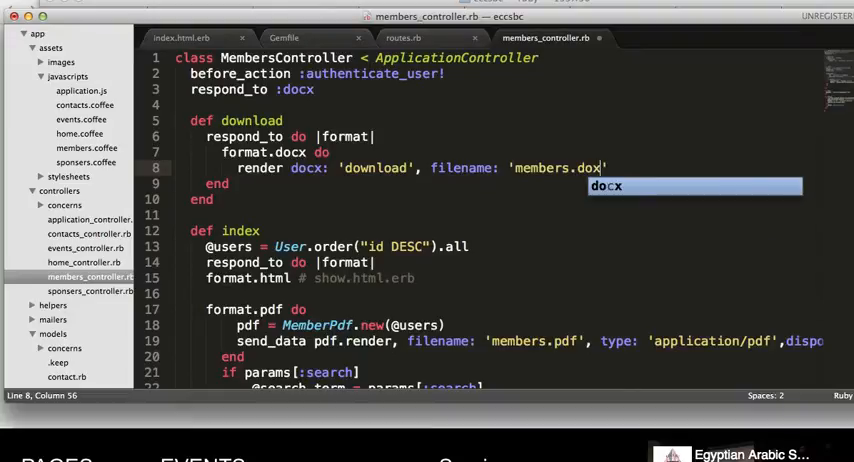
pyautogui.write('c')
pyautogui.write('end')
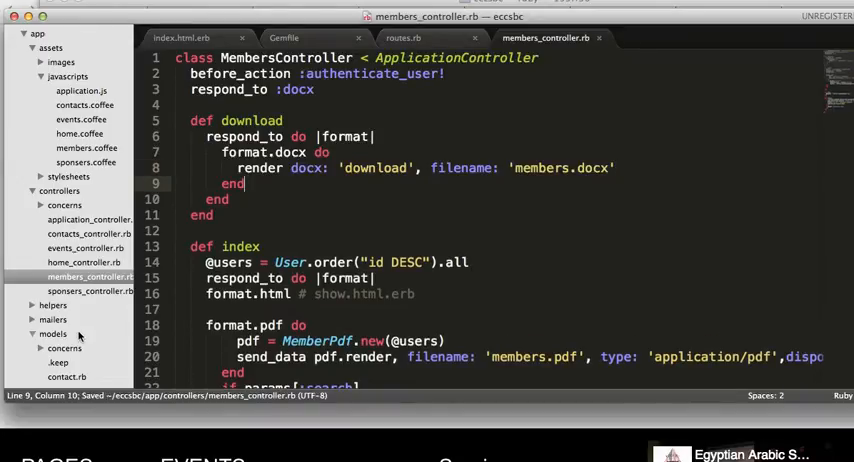
# Step: Create a new view file saved as app/views/members/download.docx
pyautogui.scroll(-3)
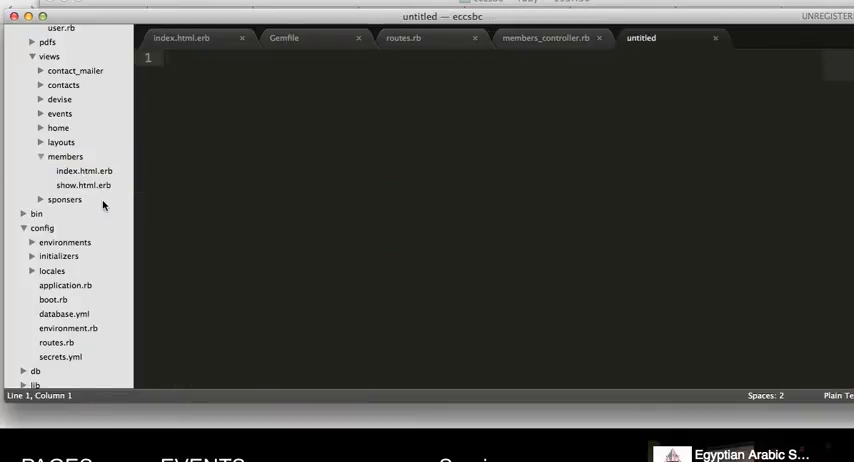
pyautogui.write('downlo')
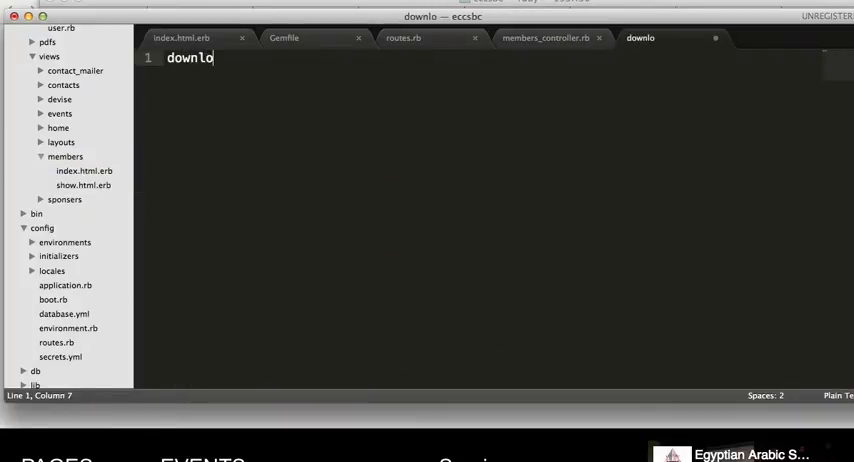
pyautogui.write('ad.docx')
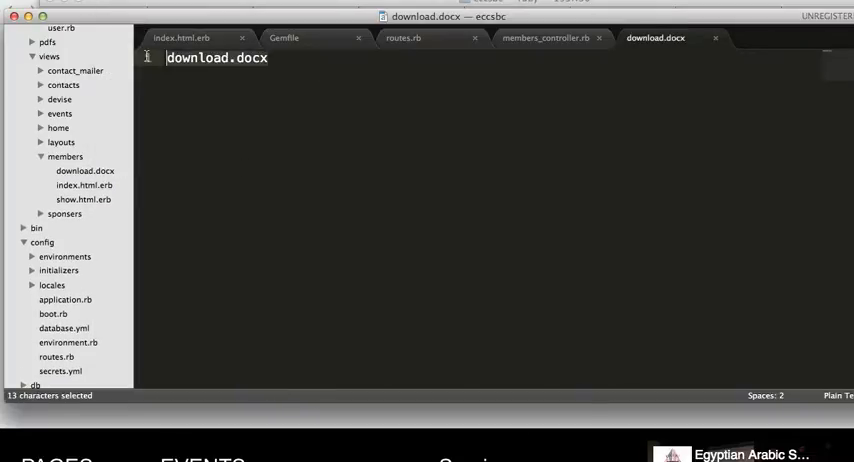
# Step: Write <h1>Hello</h1> in download.docx and save it
pyautogui.write('<')
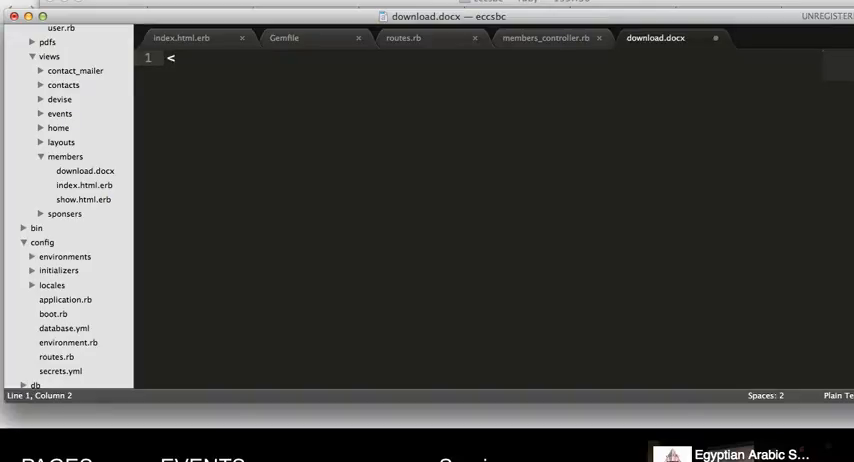
pyautogui.write('h1>')
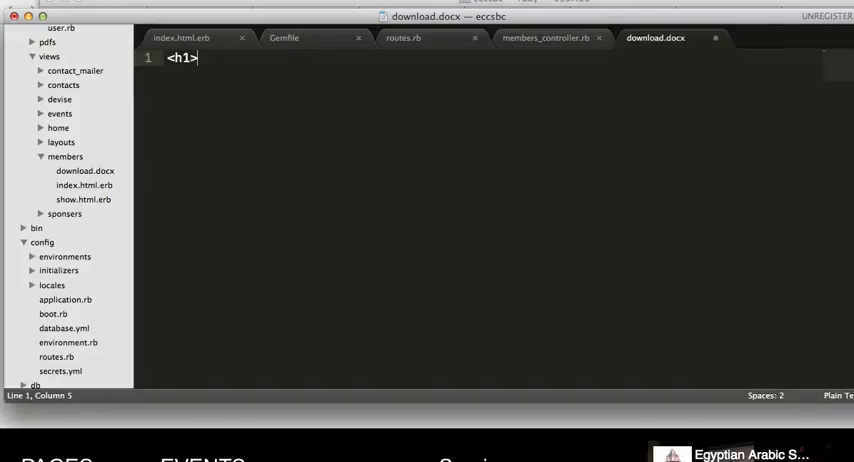
pyautogui.write('Hell')
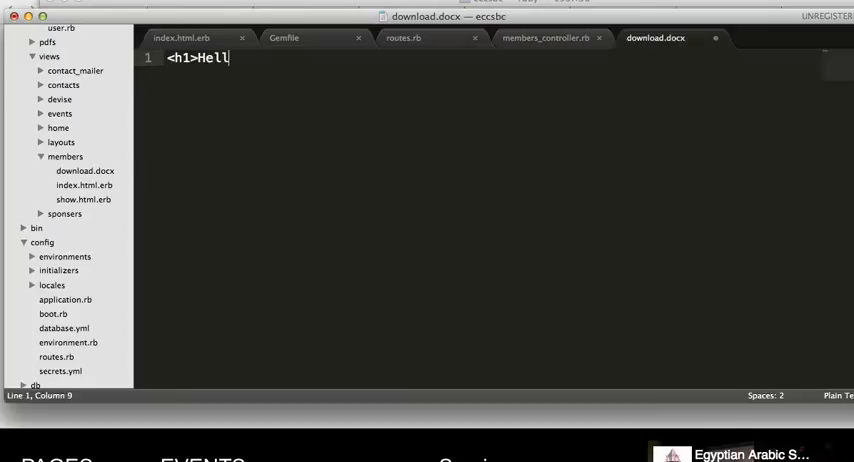
pyautogui.write('o</')
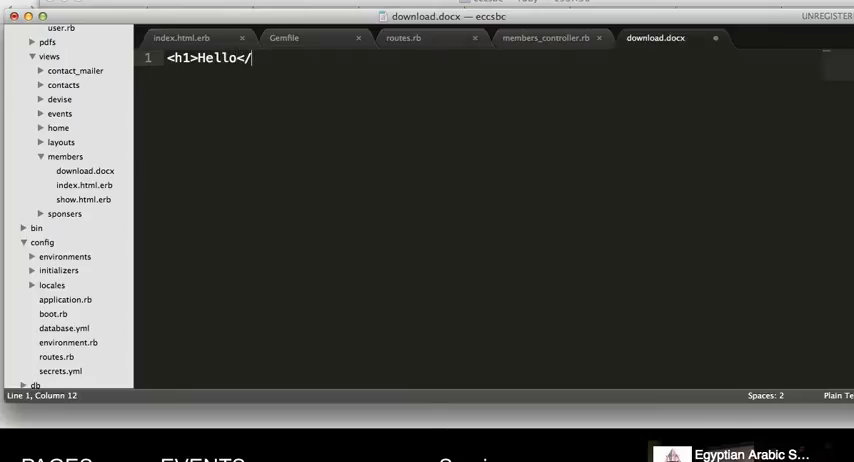
pyautogui.write('h1>')
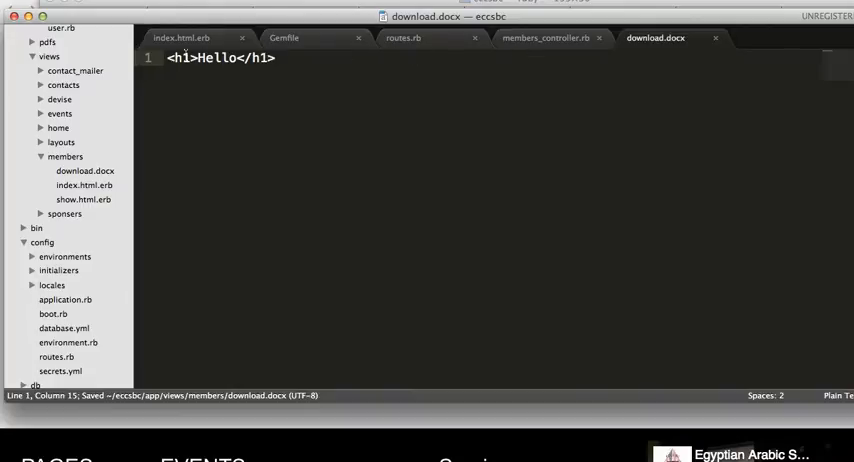
pyautogui.click(180, 38)
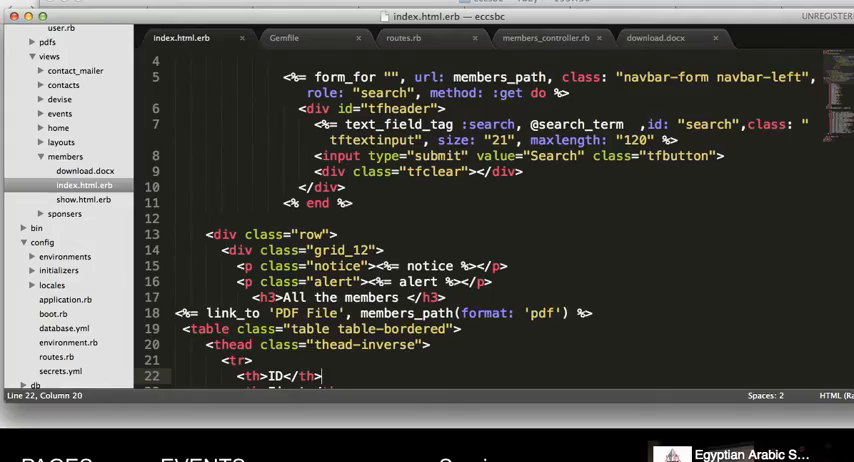
# Step: Insert <%= link_to 'members.docx', download_path %> above the PDF File link in index.html.erb
pyautogui.scroll(-3)
pyautogui.write('<%')
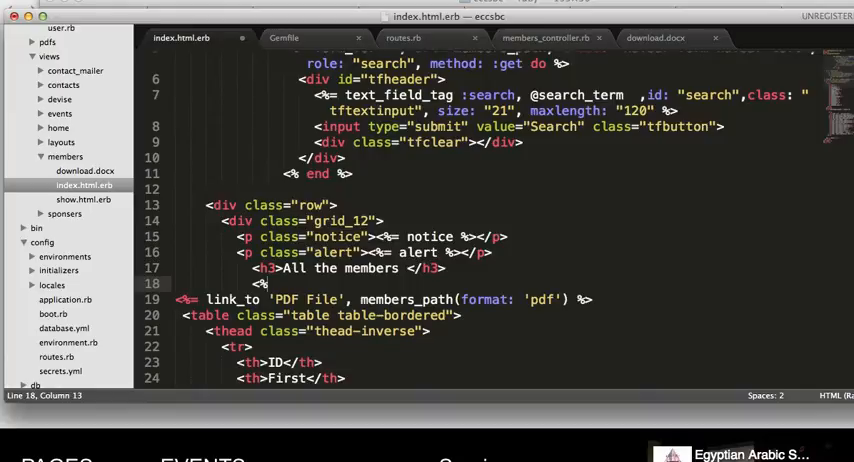
pyautogui.write('link_to')
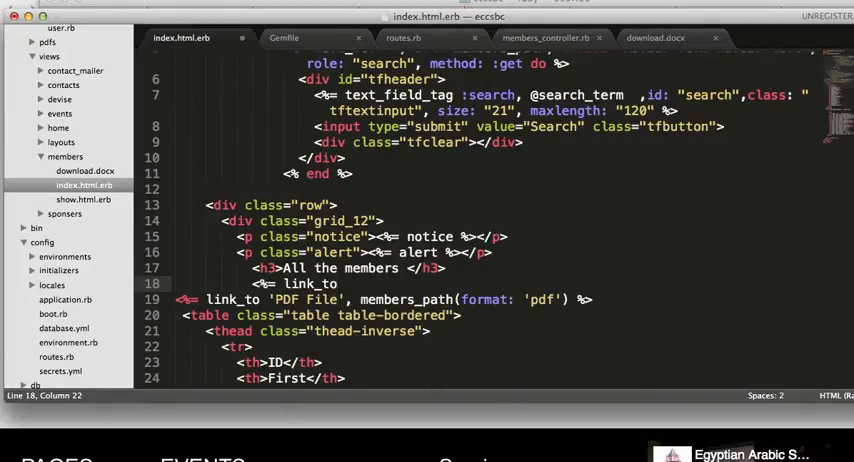
pyautogui.write("members.docx',")
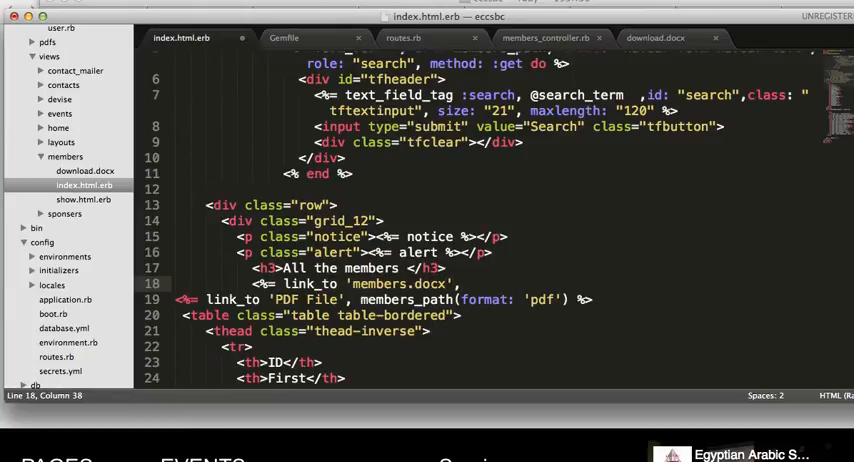
pyautogui.write('do')
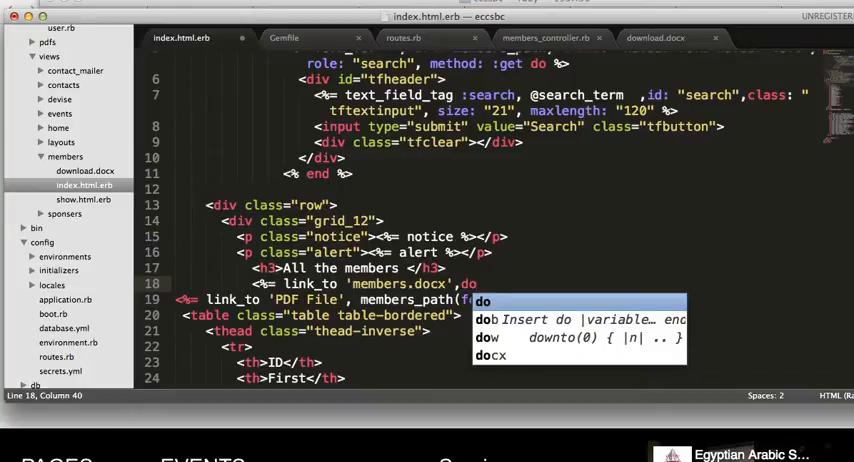
pyautogui.write('download')
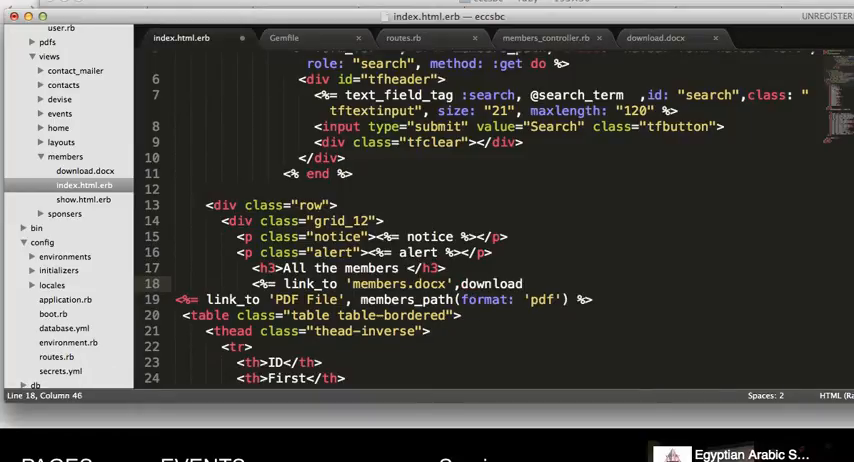
pyautogui.write('_path')
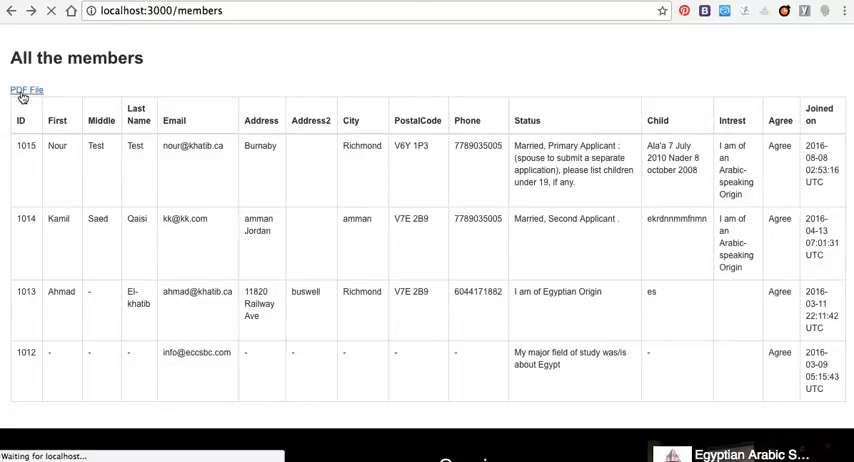
pyautogui.moveTo(552, 248)
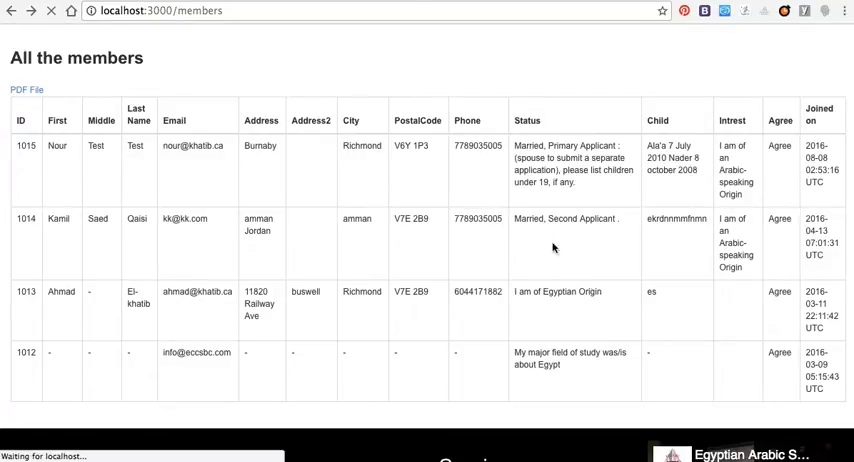
# Step: Reload localhost:3000/members and download the Word file via the members.docx link
pyautogui.click(664, 452)
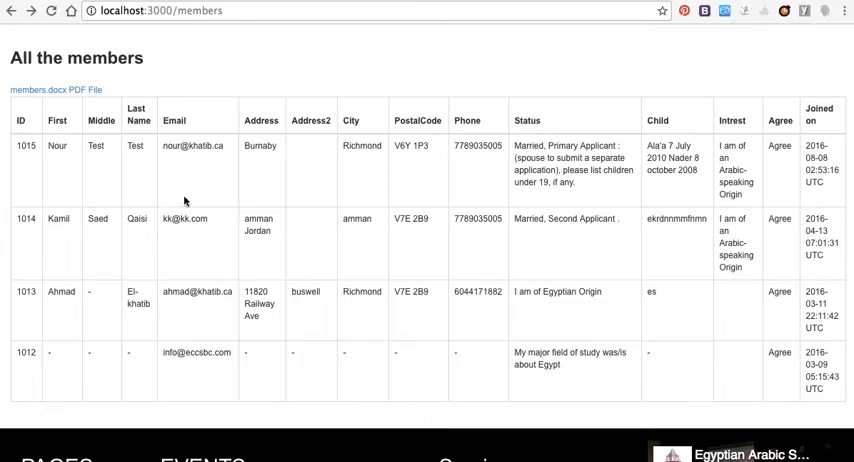
pyautogui.click(38, 90)
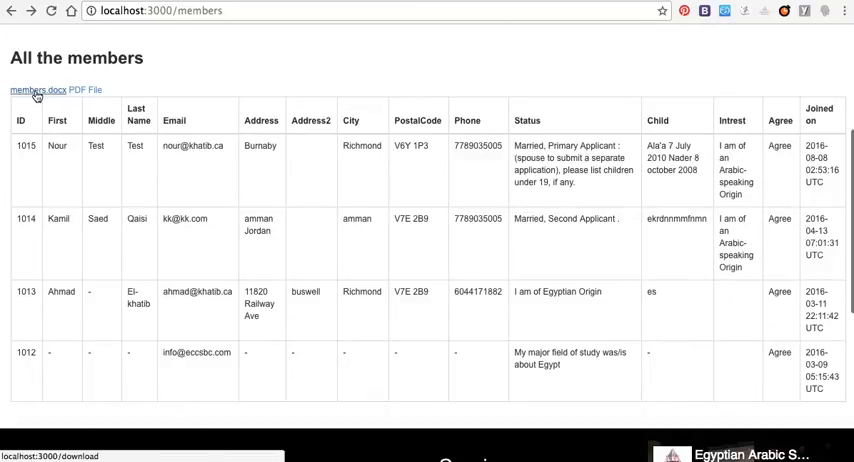
pyautogui.click(38, 90)
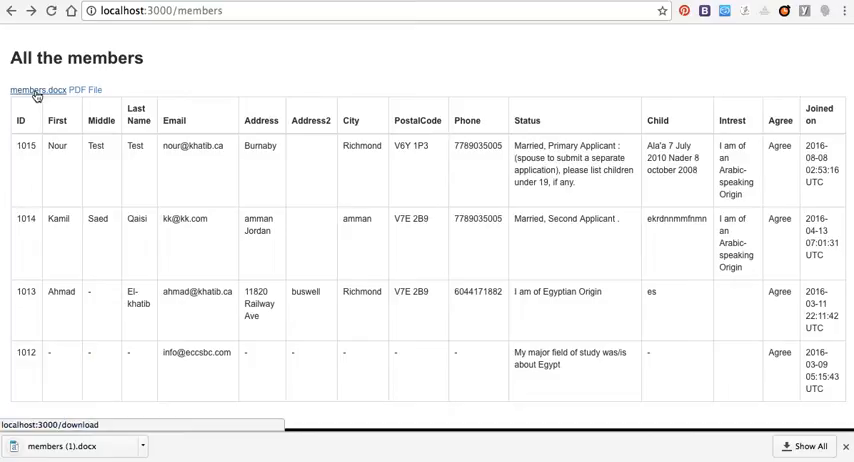